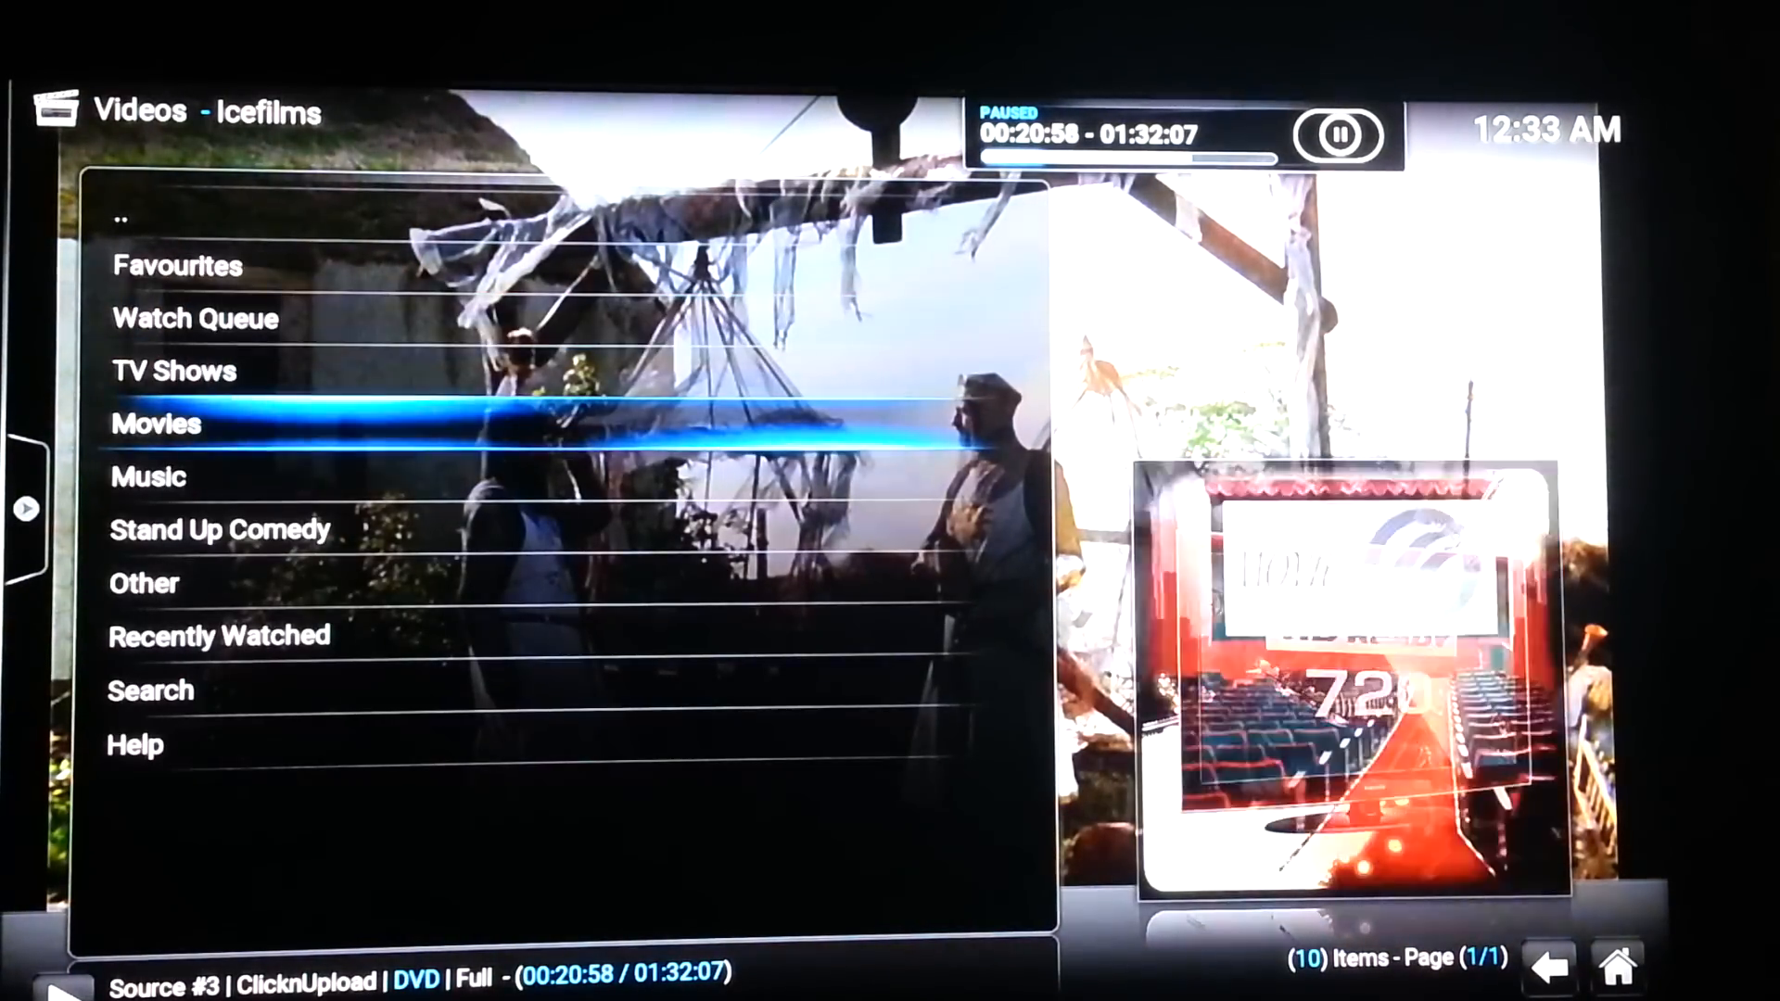
- Check Fire TV Applications settings showing 182 MB of 5.57 GB internal space free
click(156, 424)
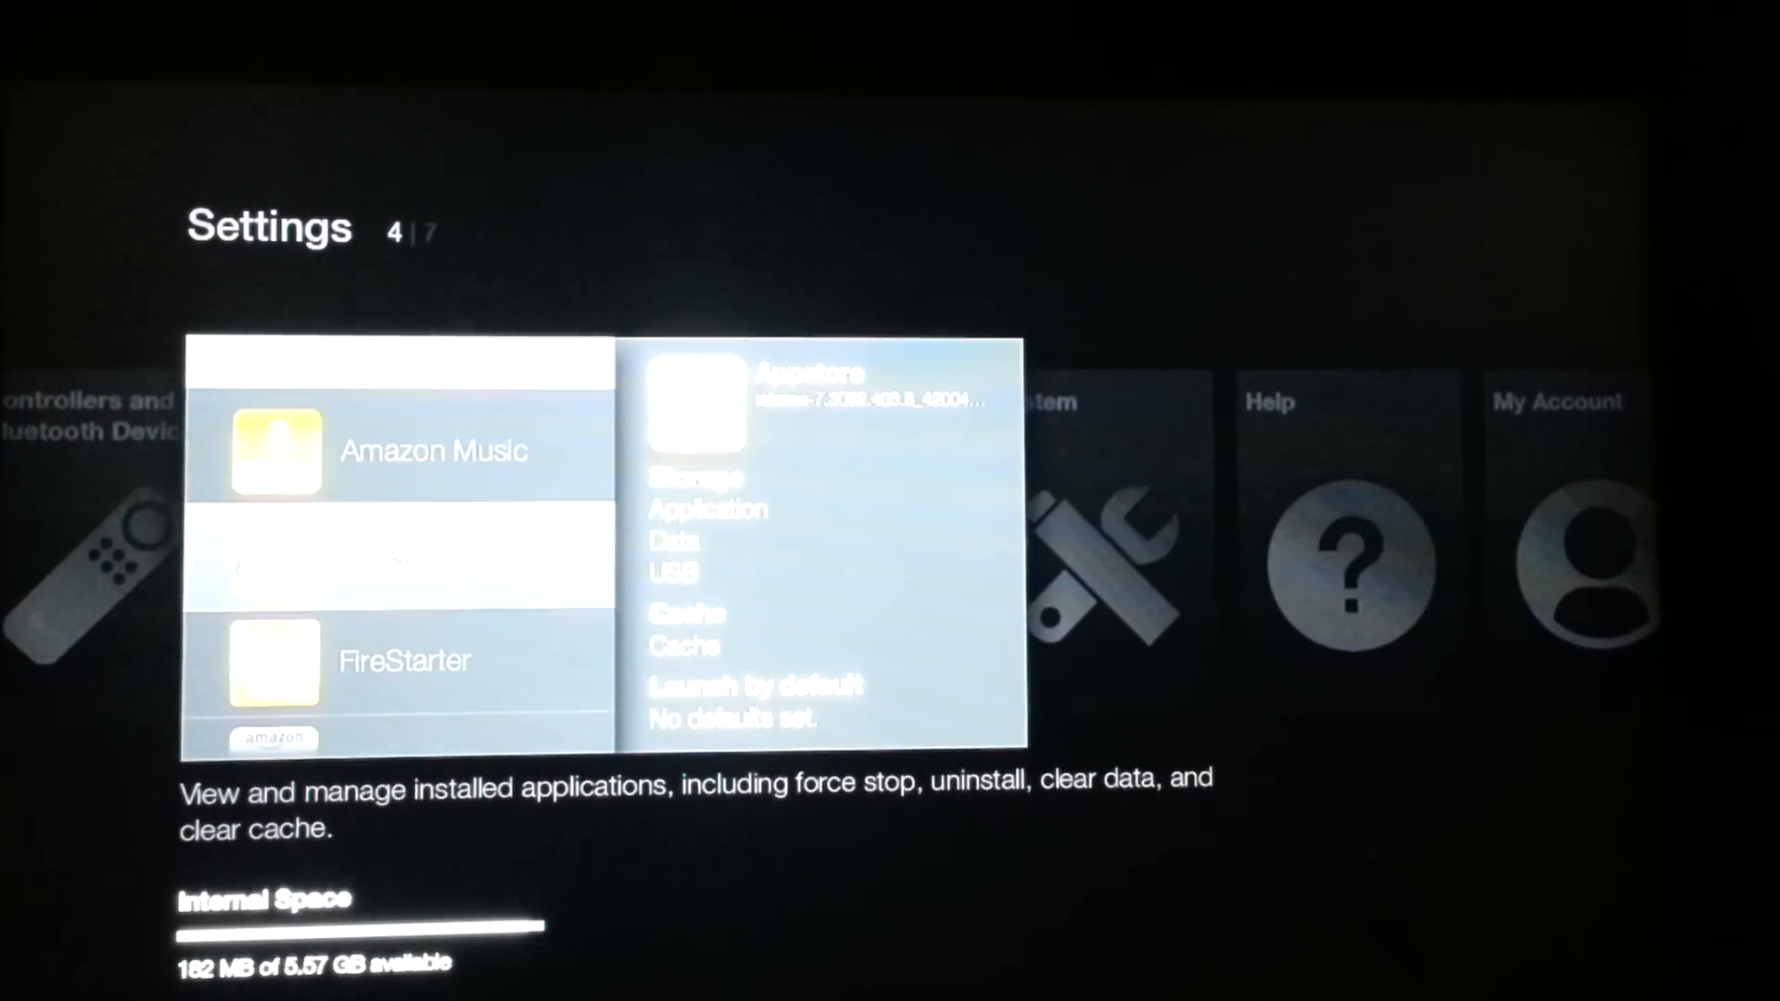
scroll(down, 3)
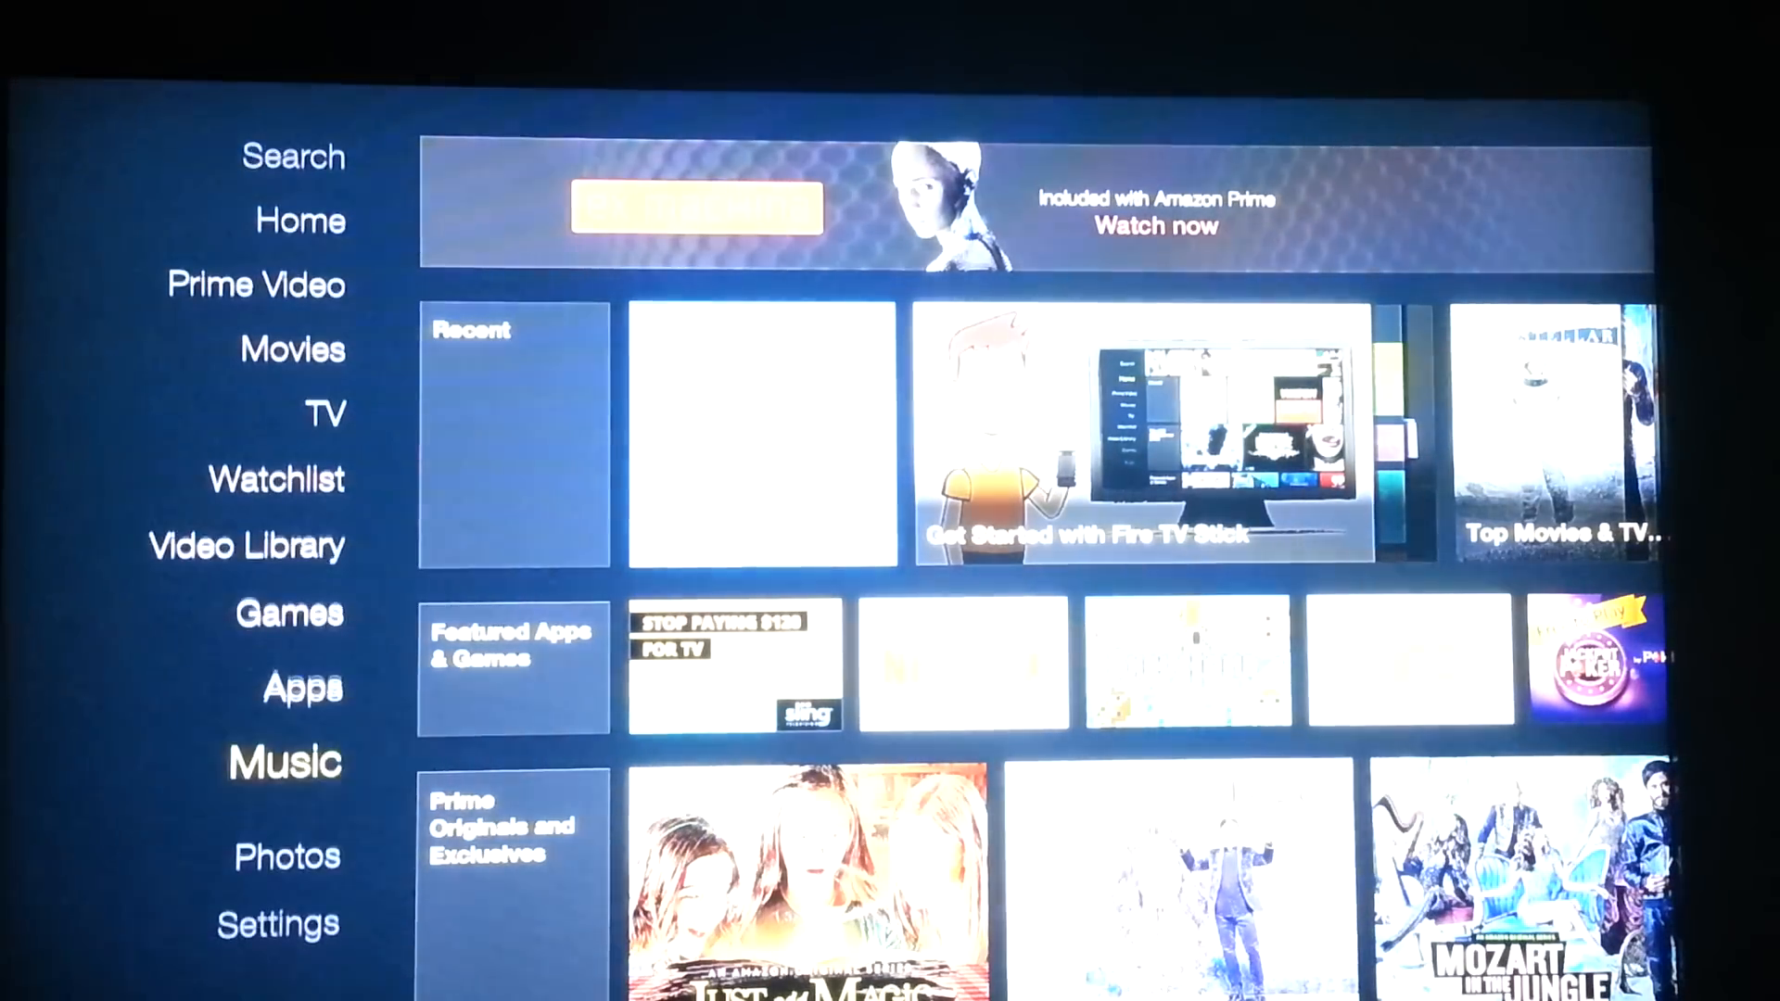
- Launch Kodi from the Fire TV Apps and load its home screen
click(278, 924)
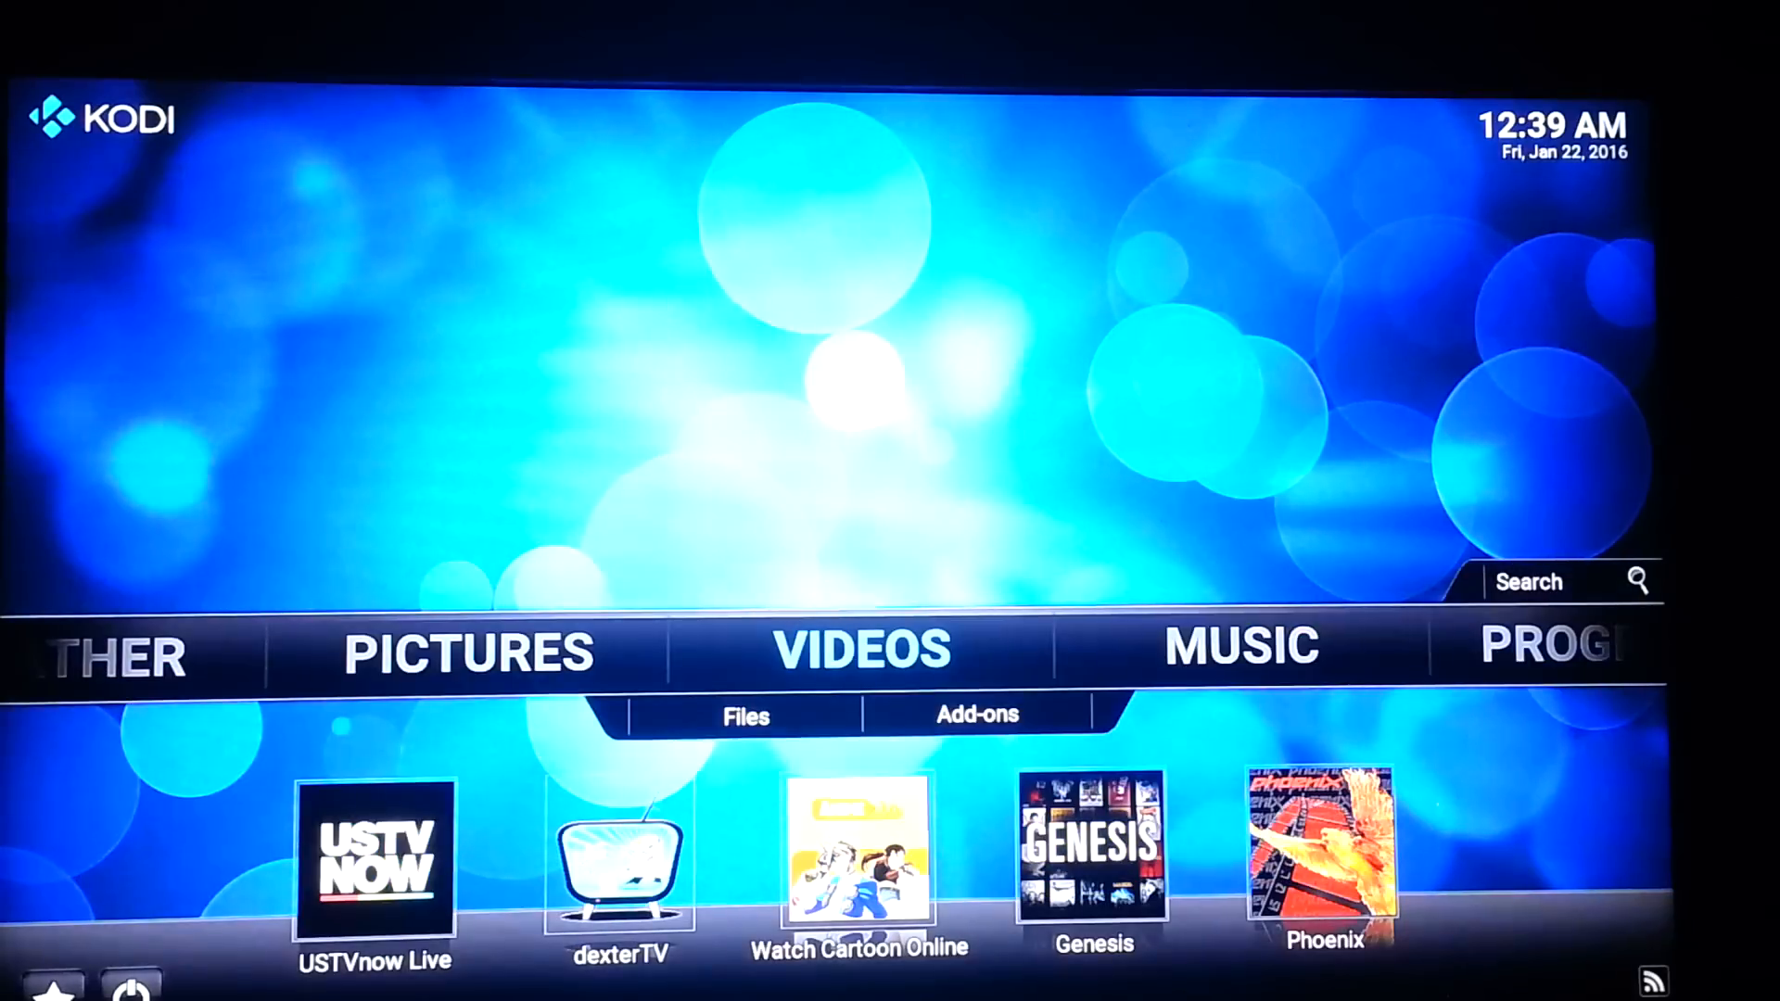
- Scroll through Kodi's video add-ons to Xunity Maintenance
scroll(right, 3)
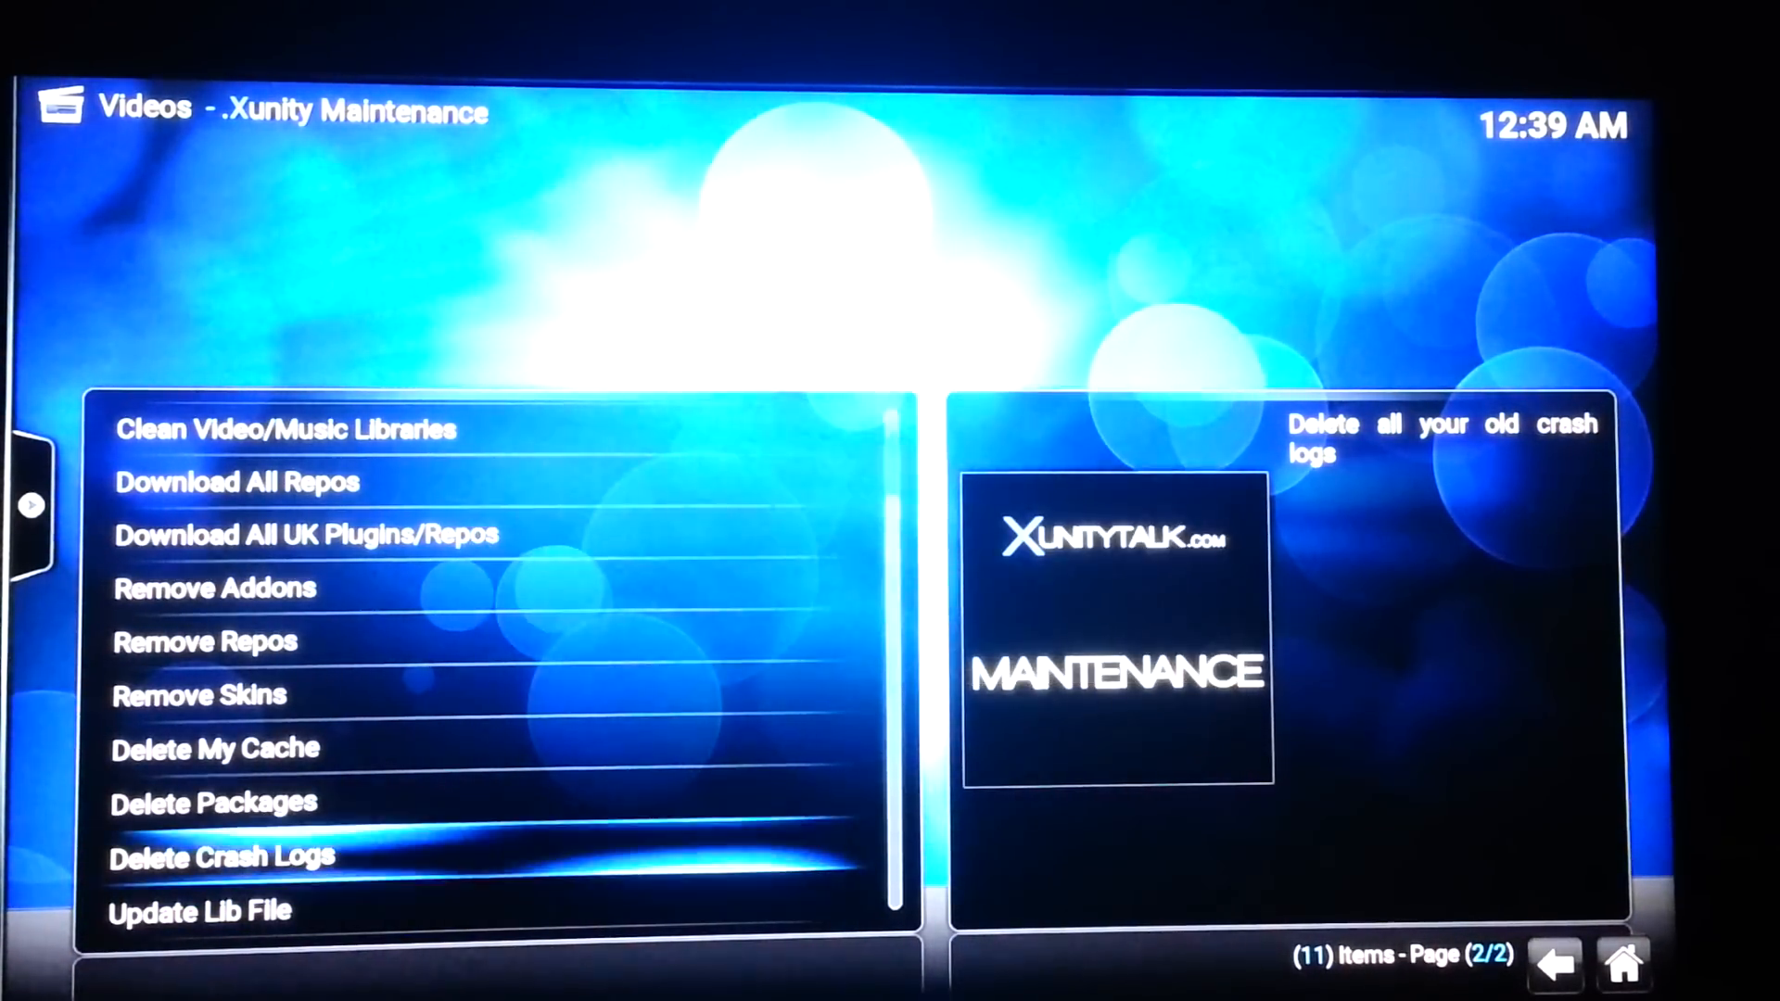
- Delete old crash logs, zipped packages and plugin cache with Xunity Maintenance, dismissing the reboot notice
click(222, 855)
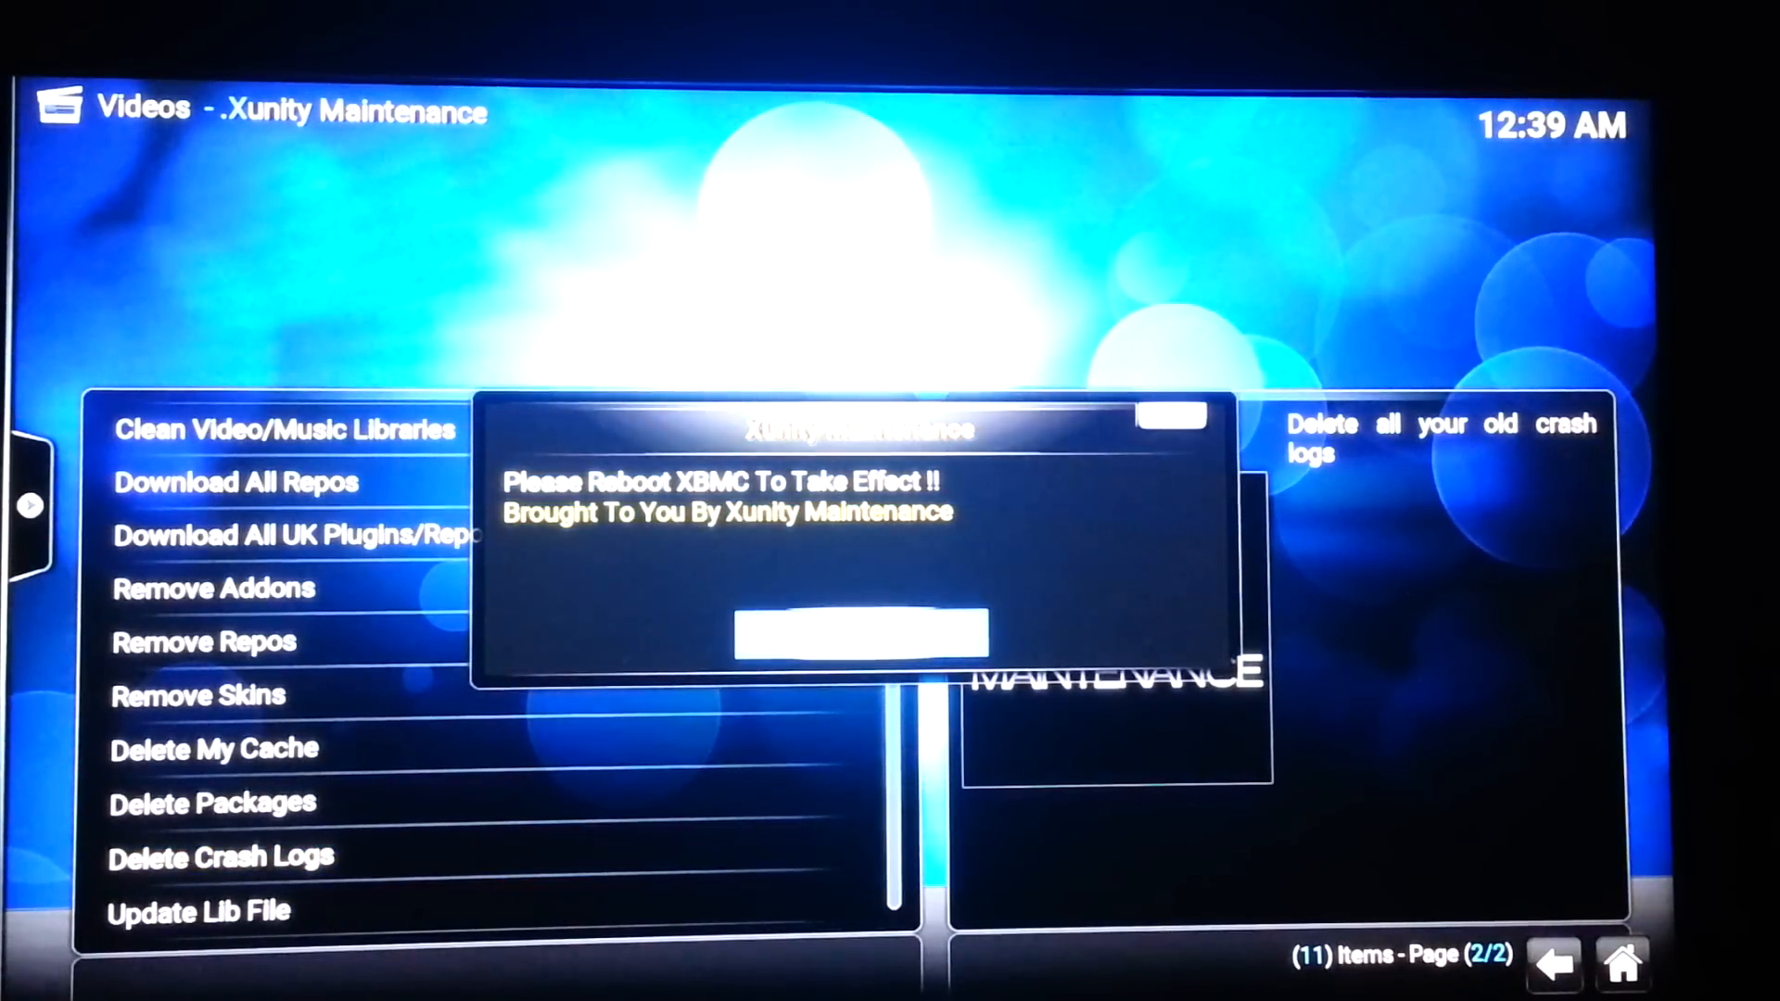
click(860, 633)
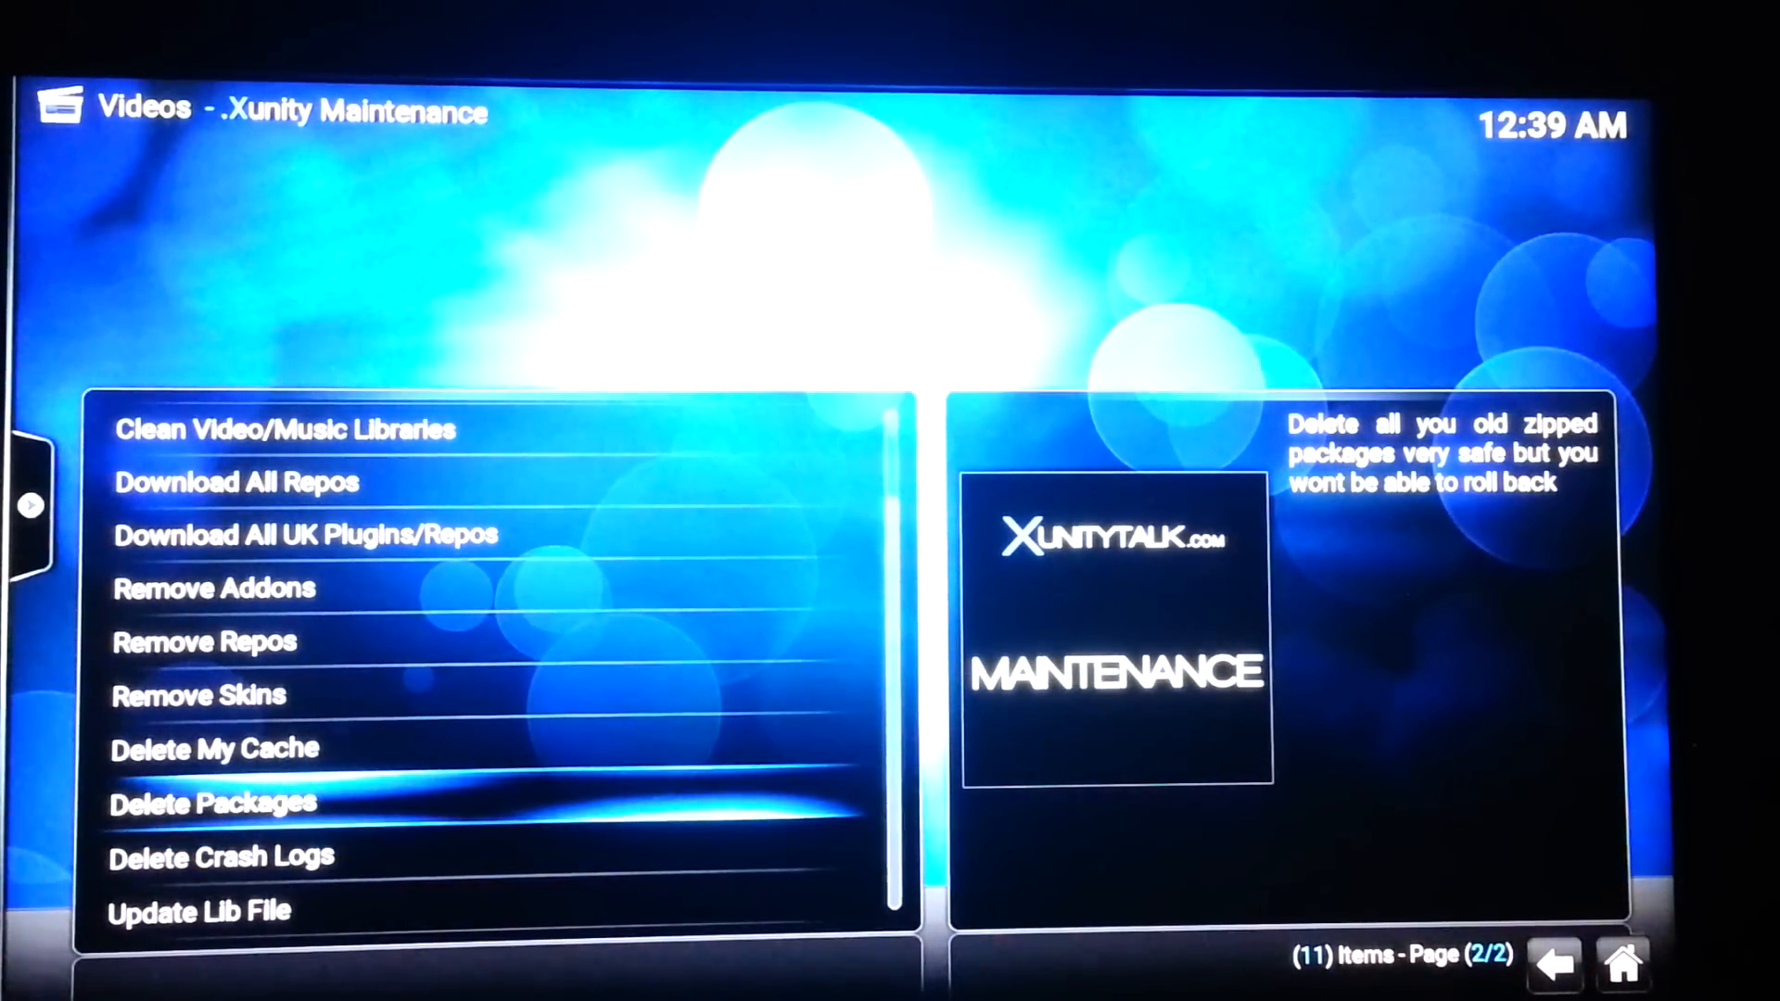
click(211, 802)
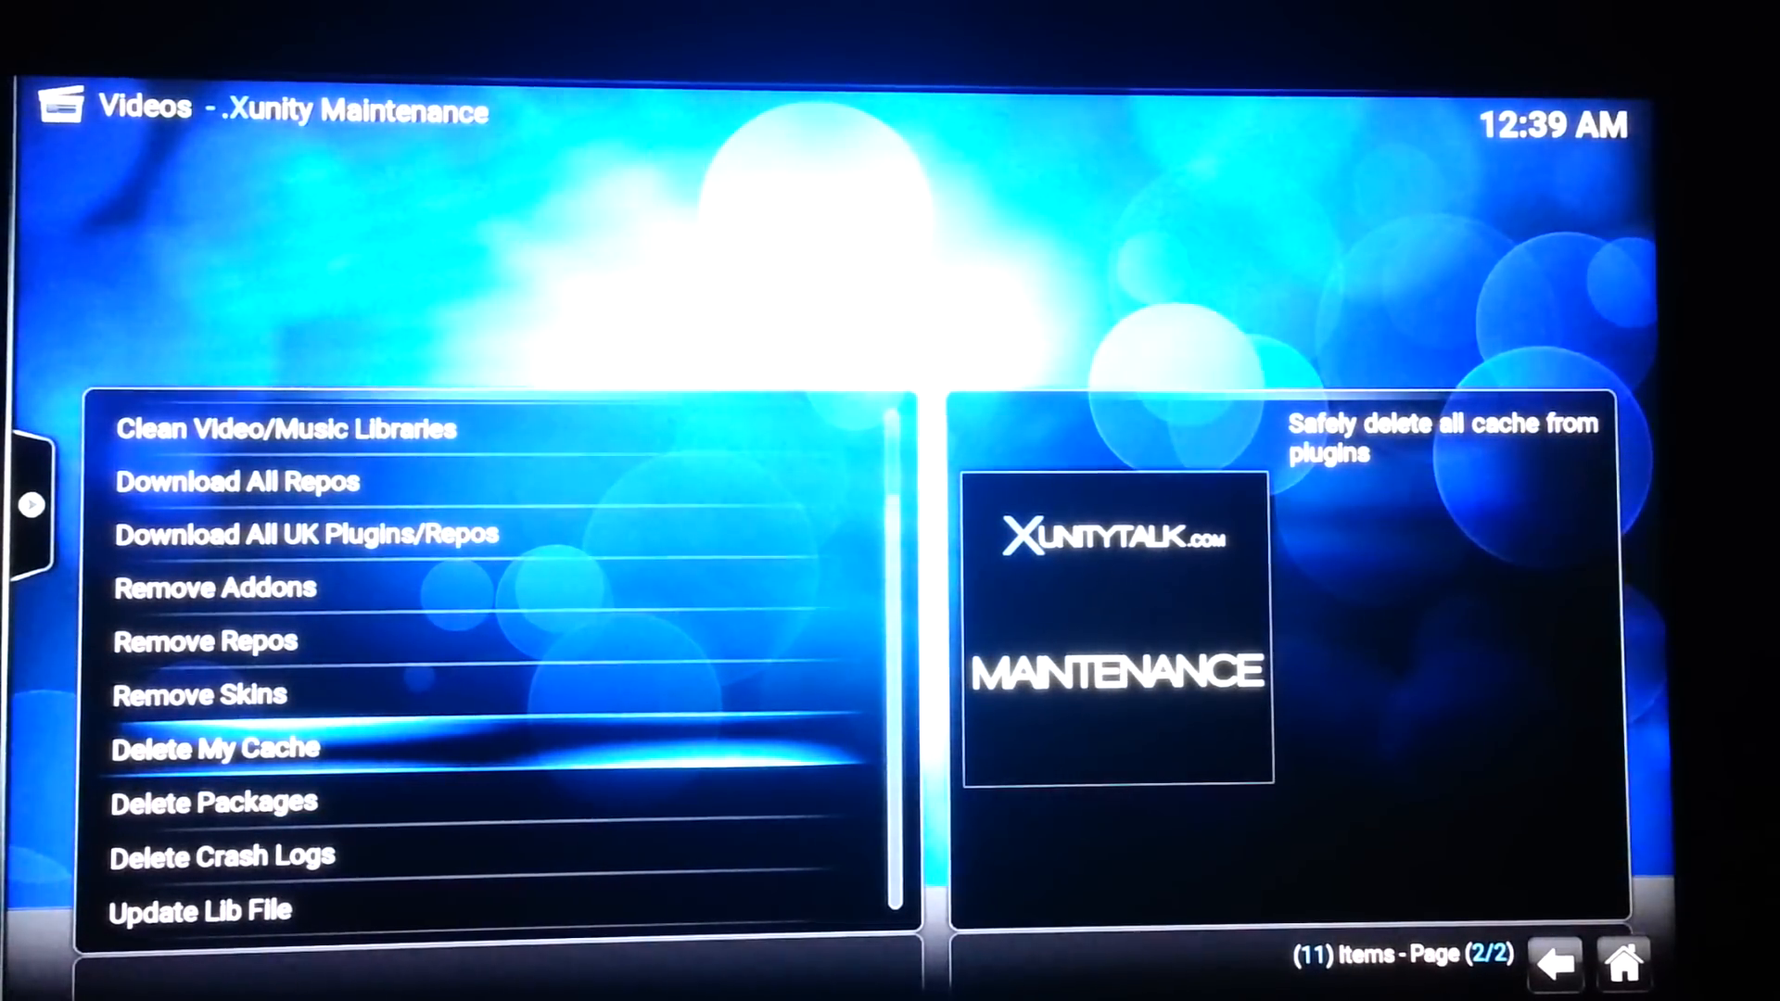
click(213, 748)
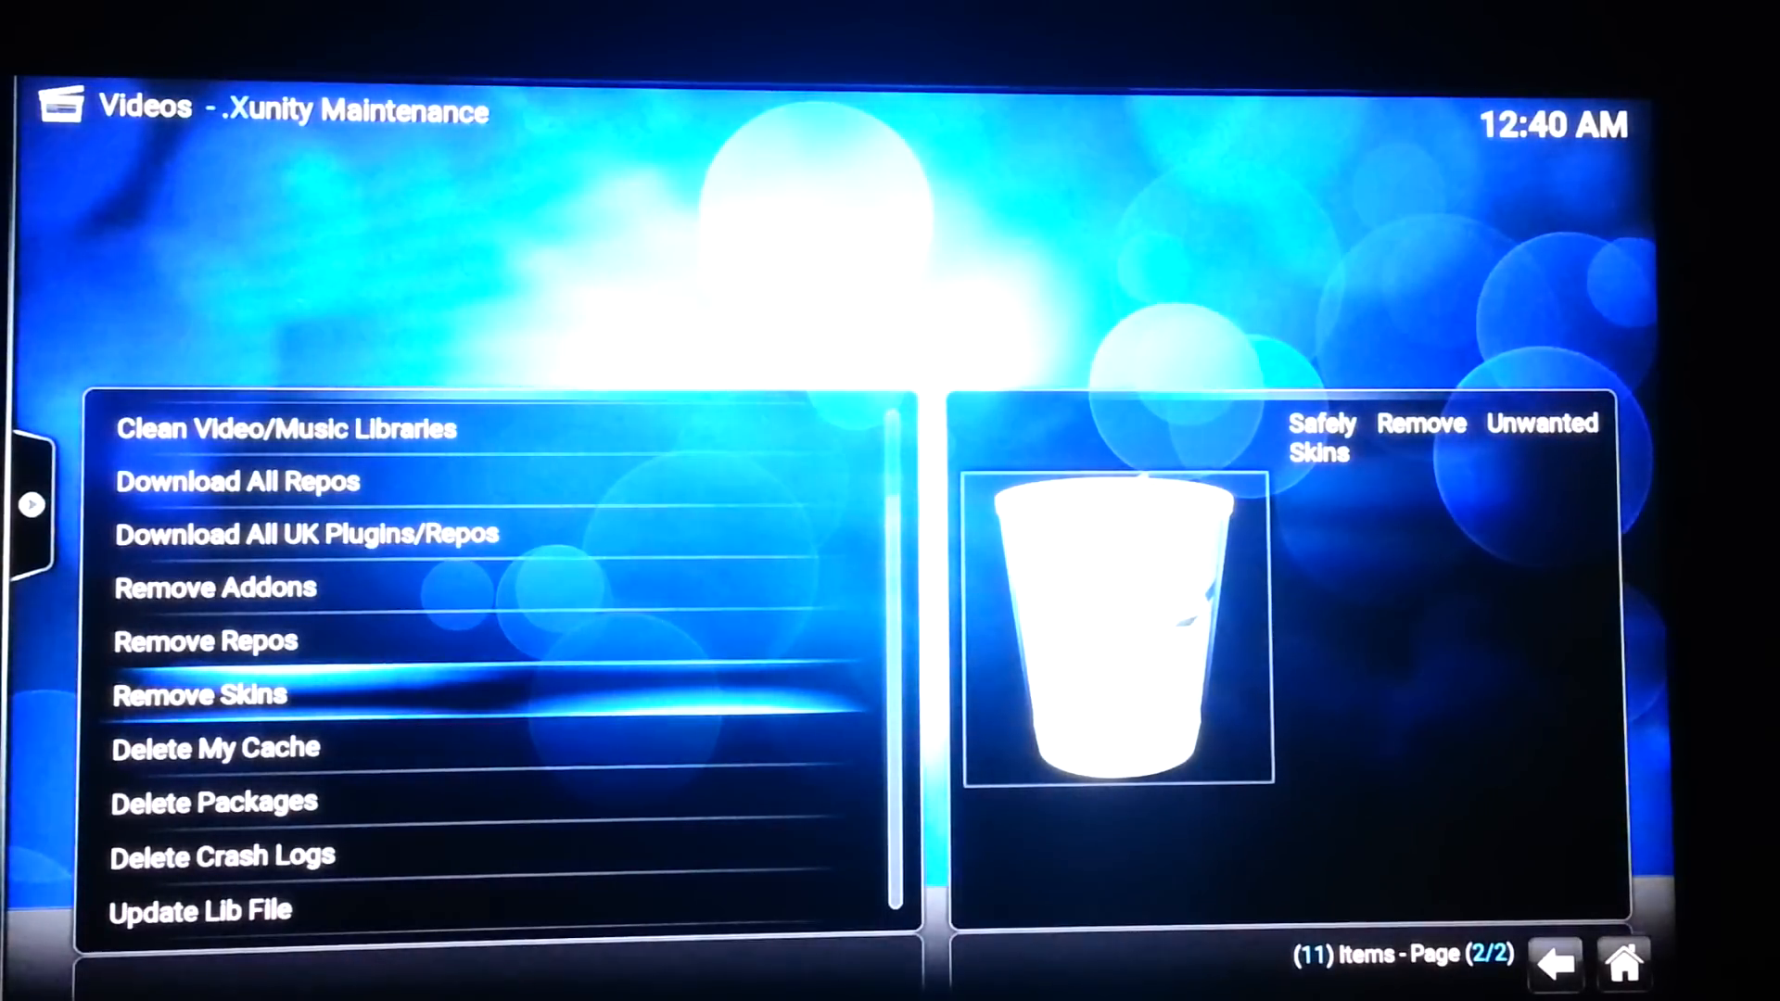
key(up)
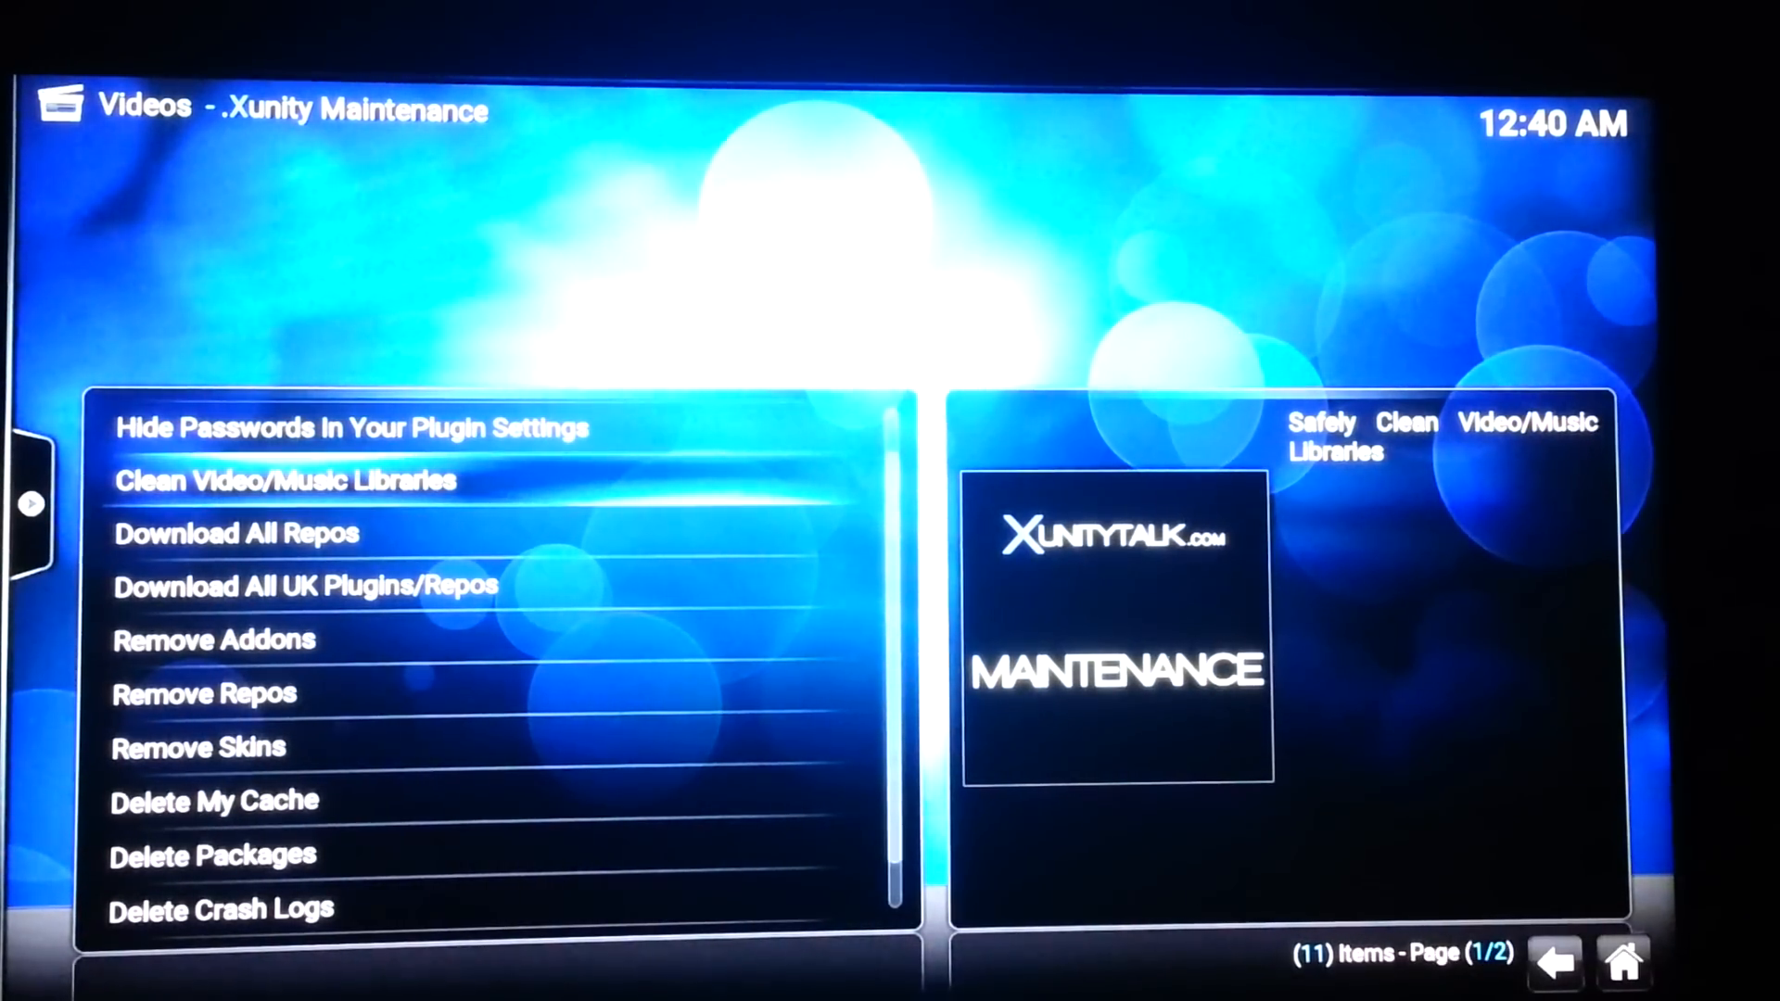
click(284, 480)
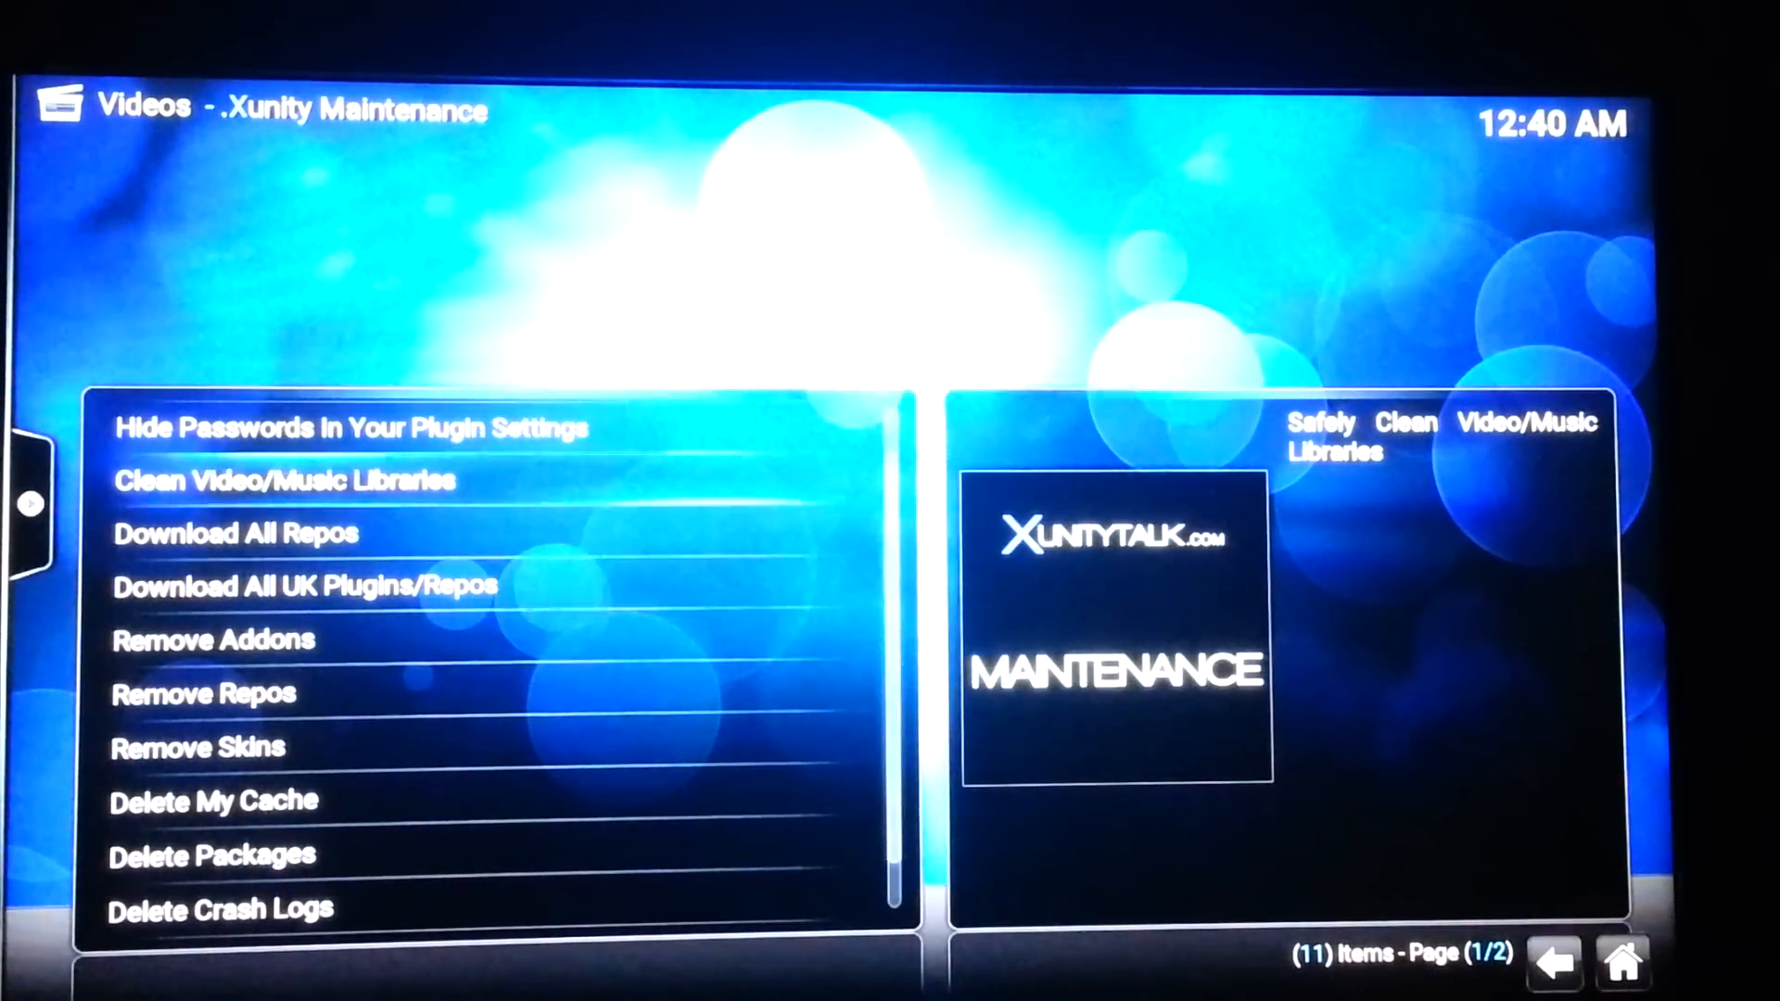
click(280, 480)
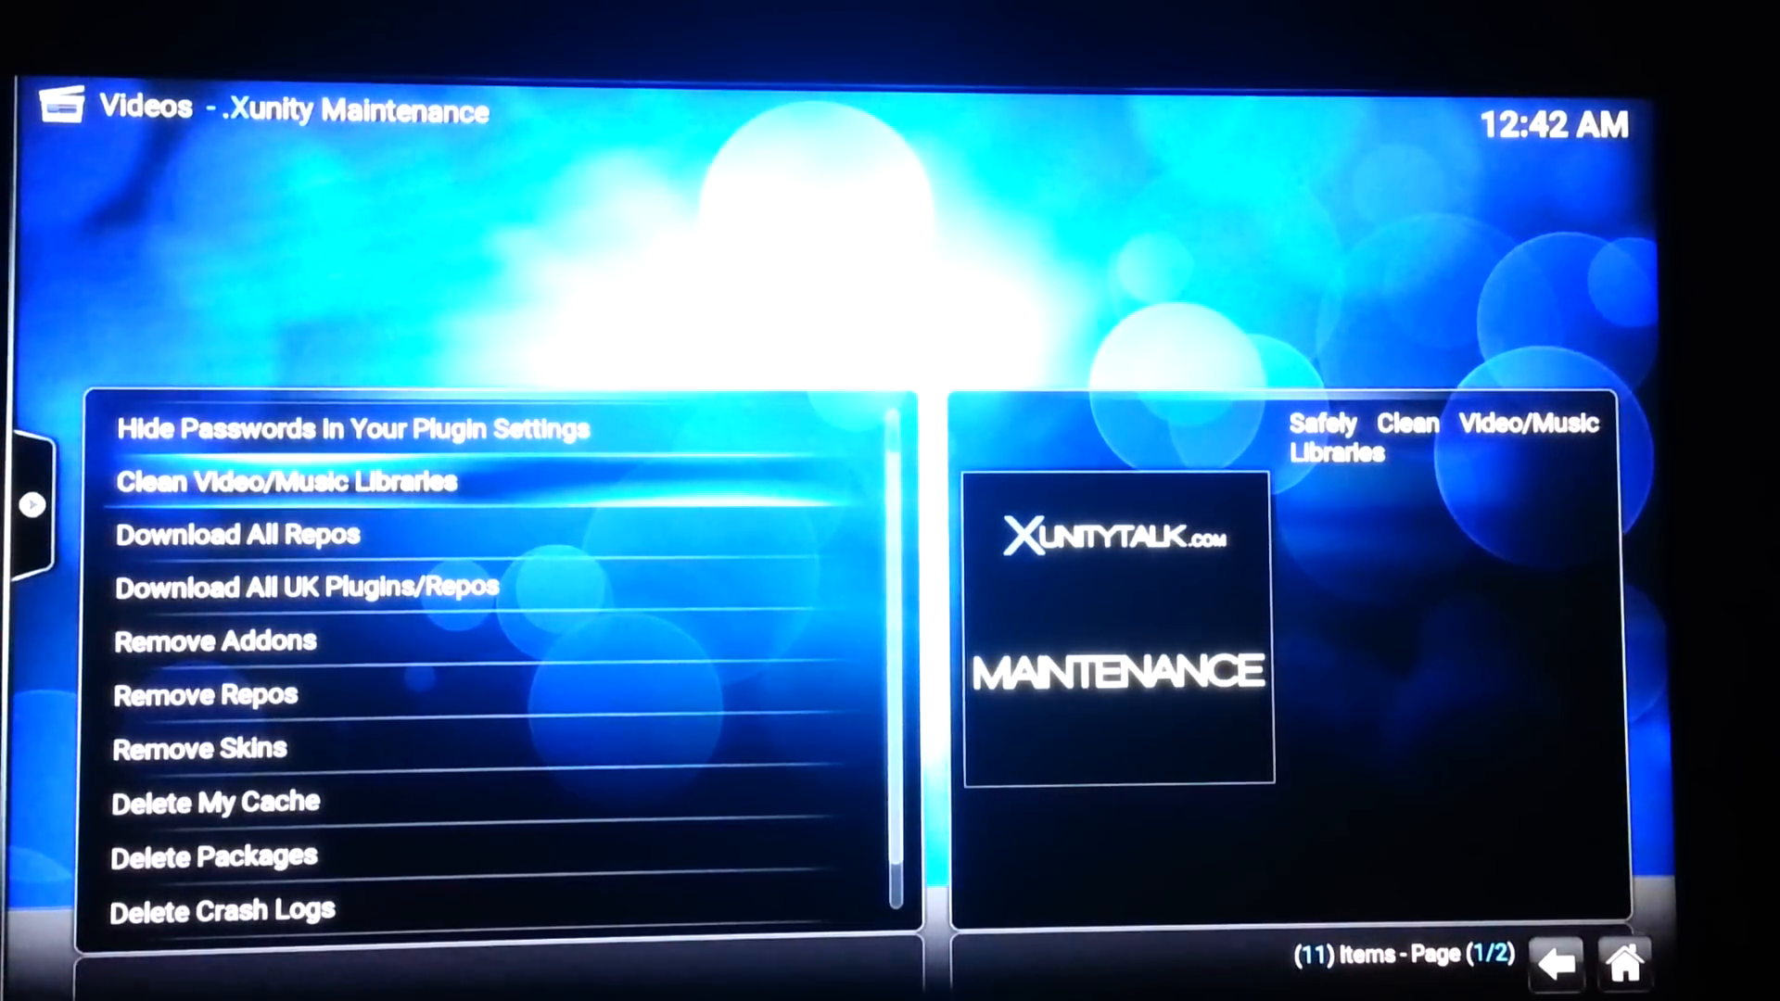
- Leave Kodi for the Fire TV home menus
key(Home)
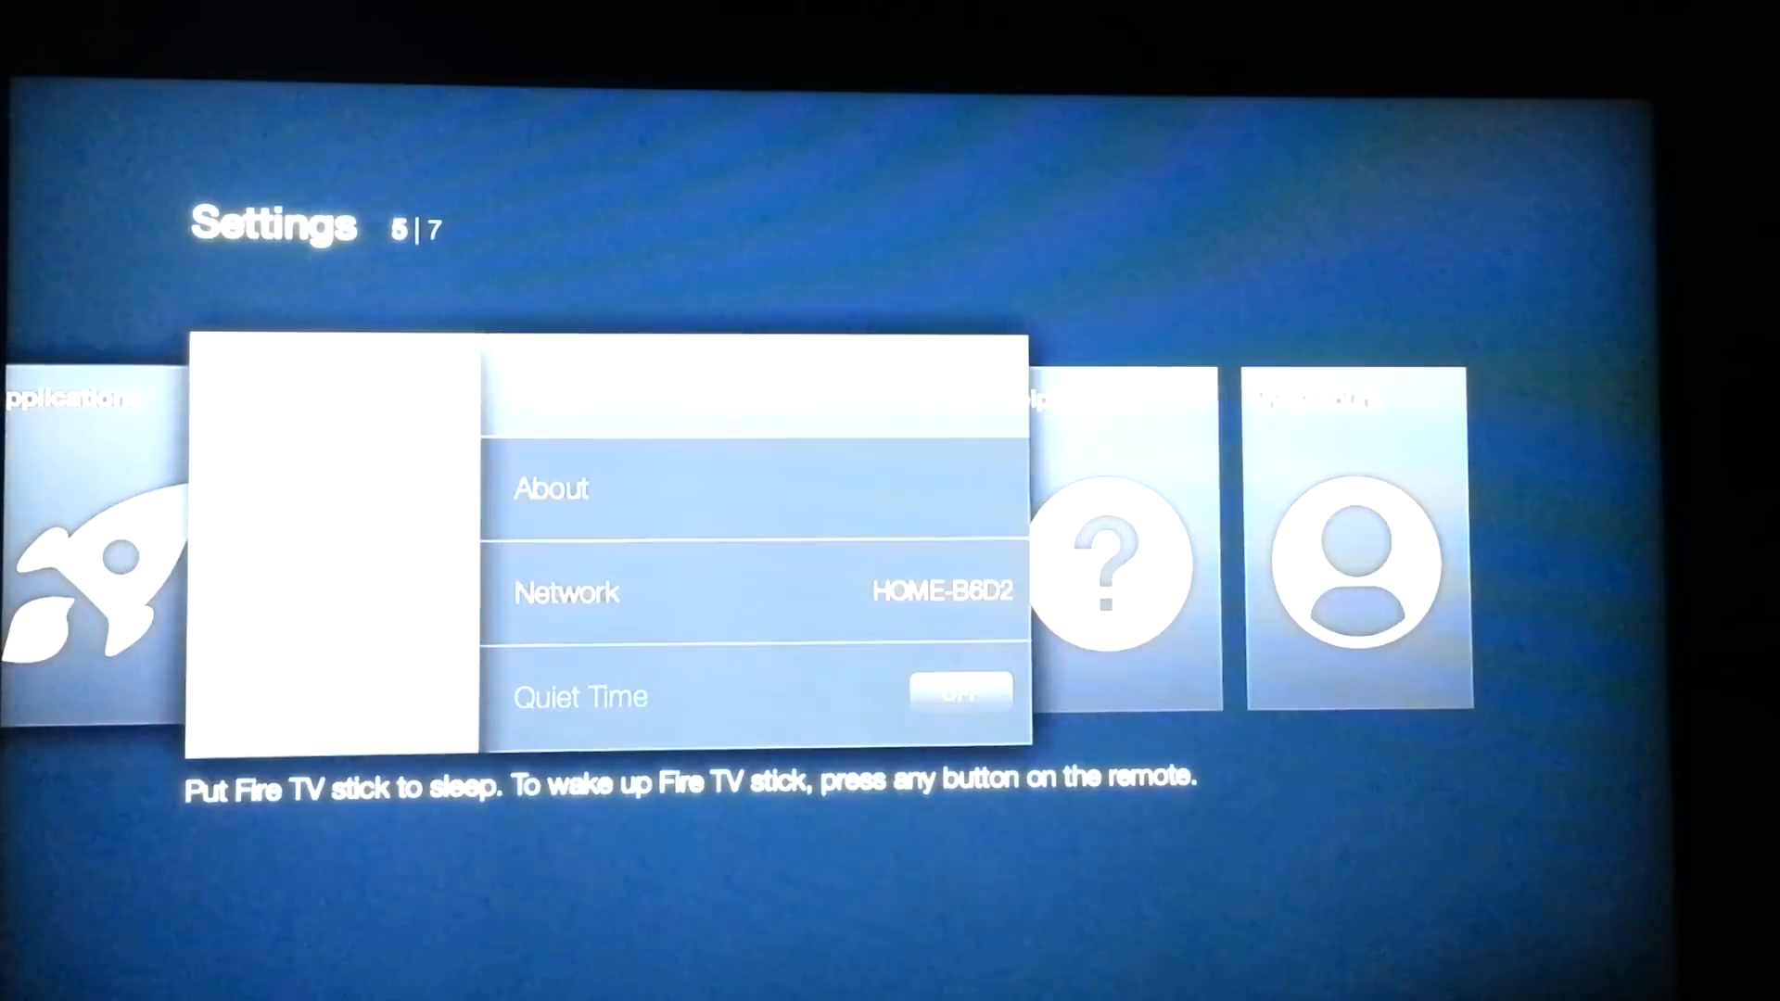
- Move from System settings to the Applications section
key(Up)
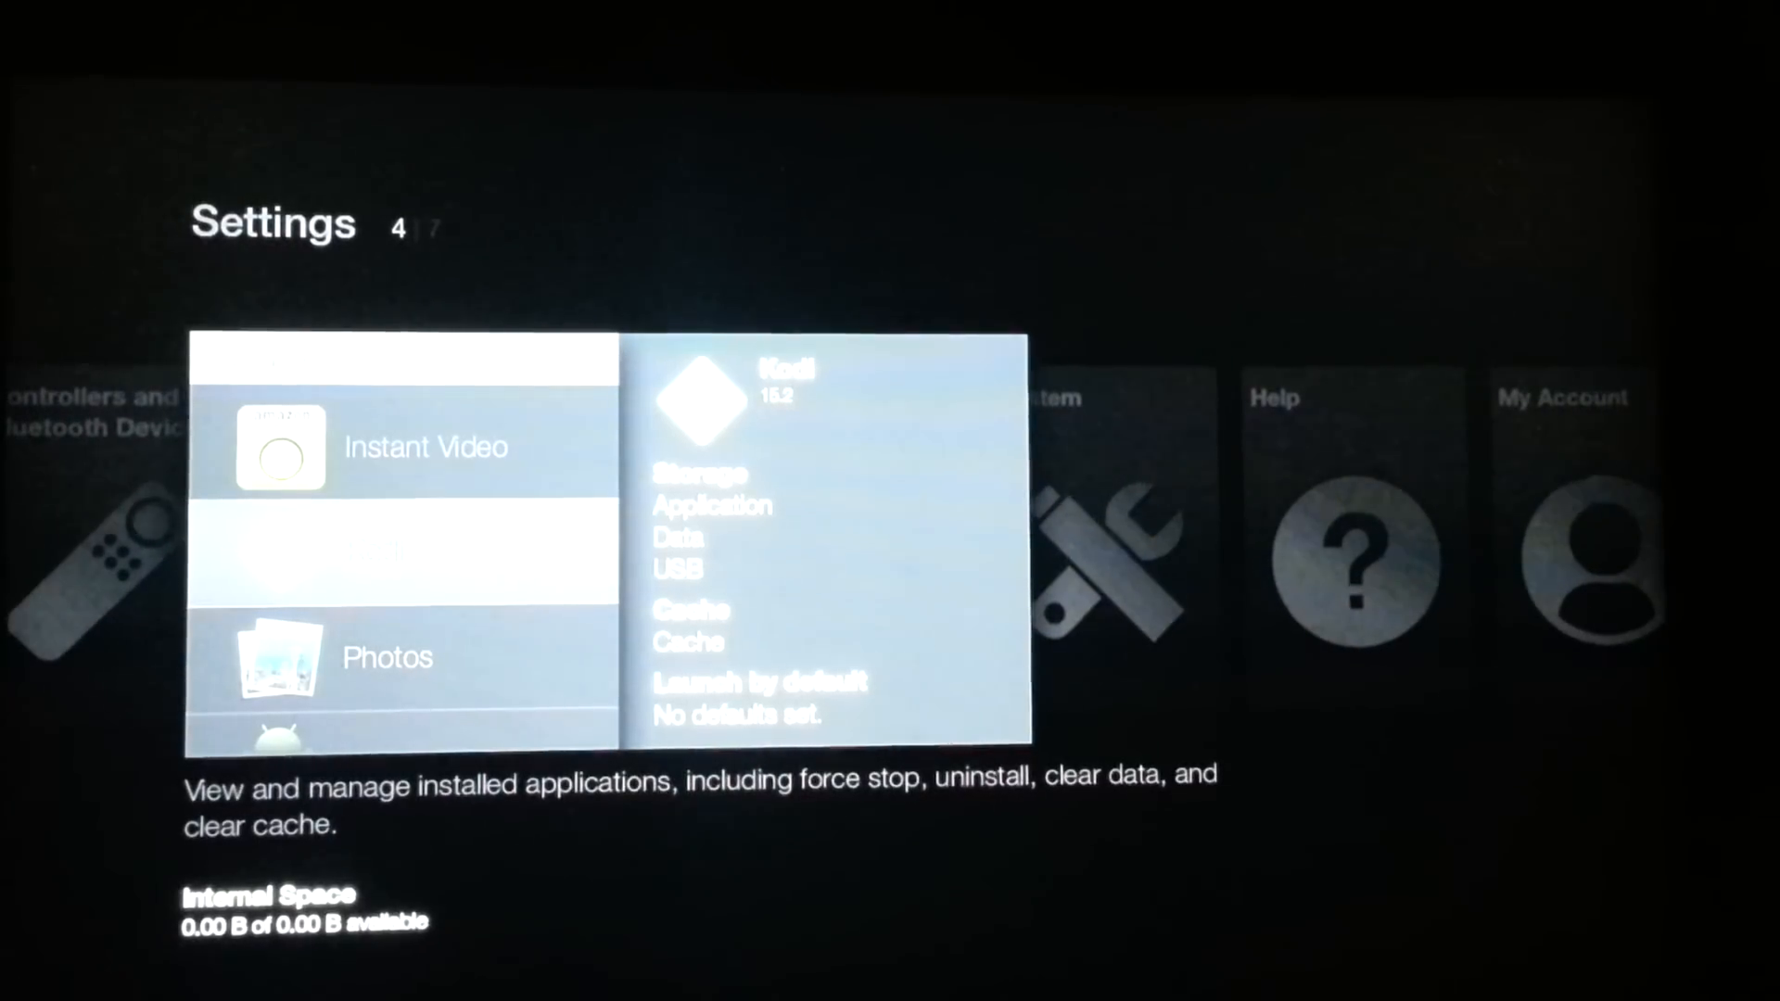
- Scroll installed apps to Kodi: 6.71 MB, 12 KB cache, 2.61 GB internal space free
scroll(down, 3)
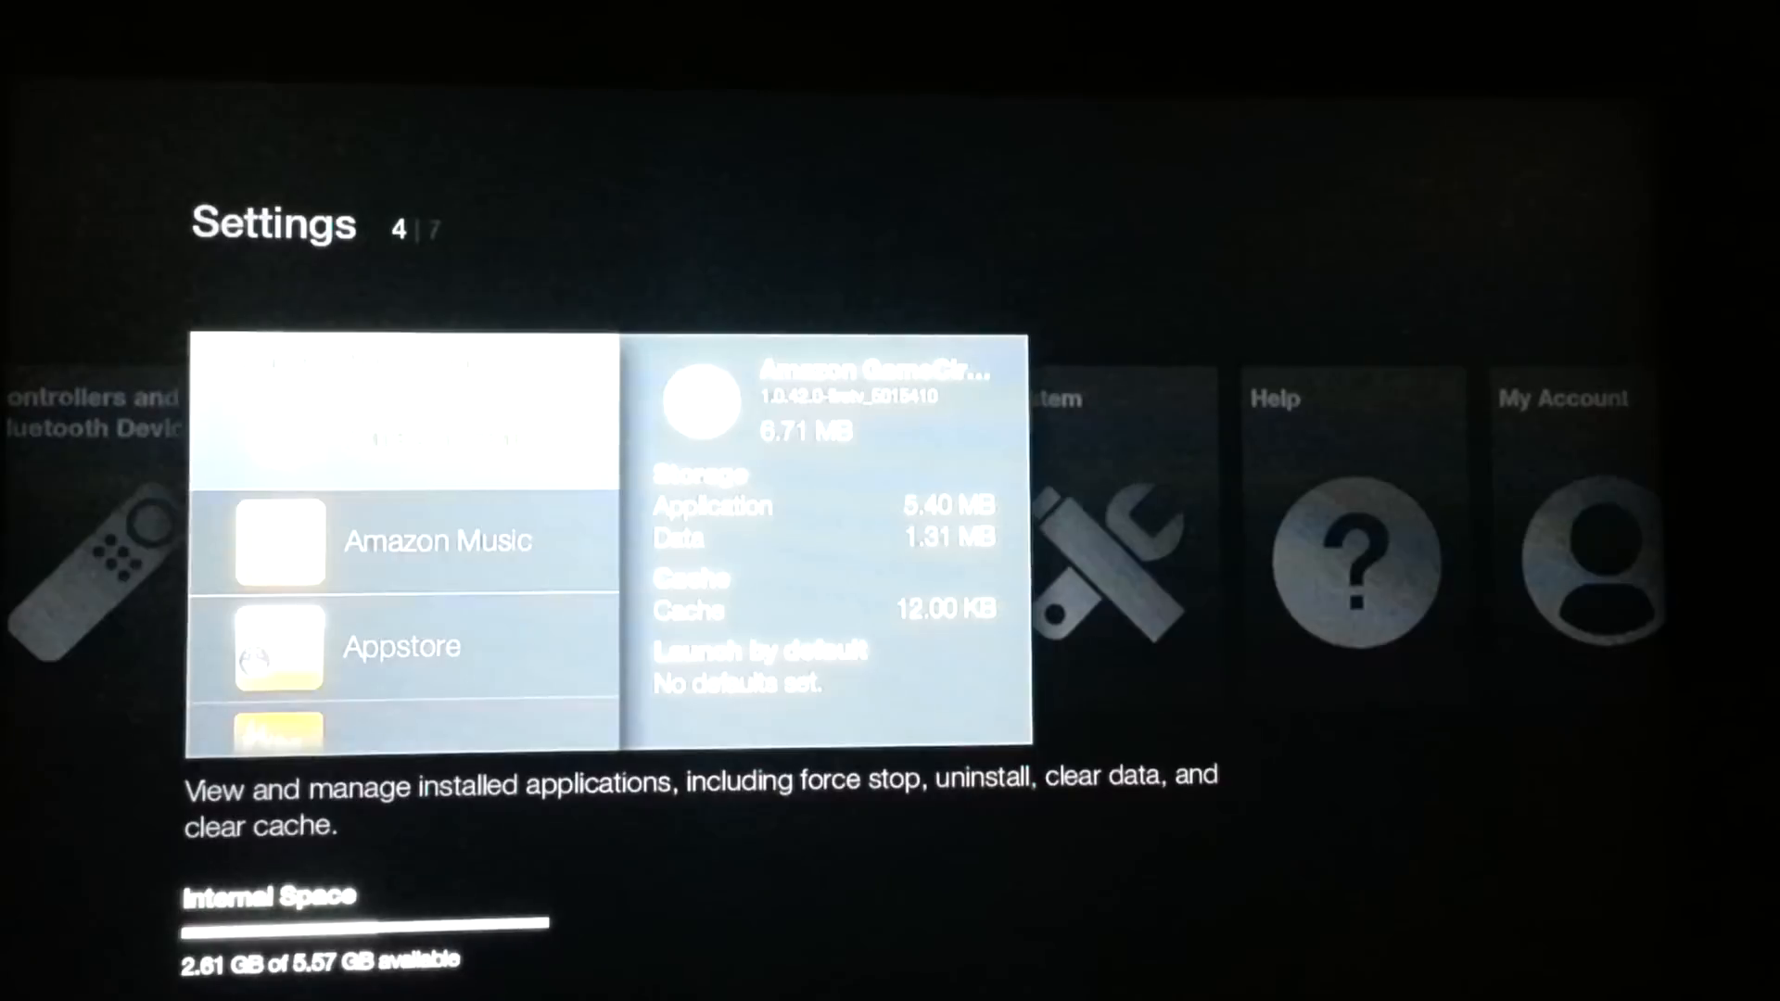
scroll(down, 3)
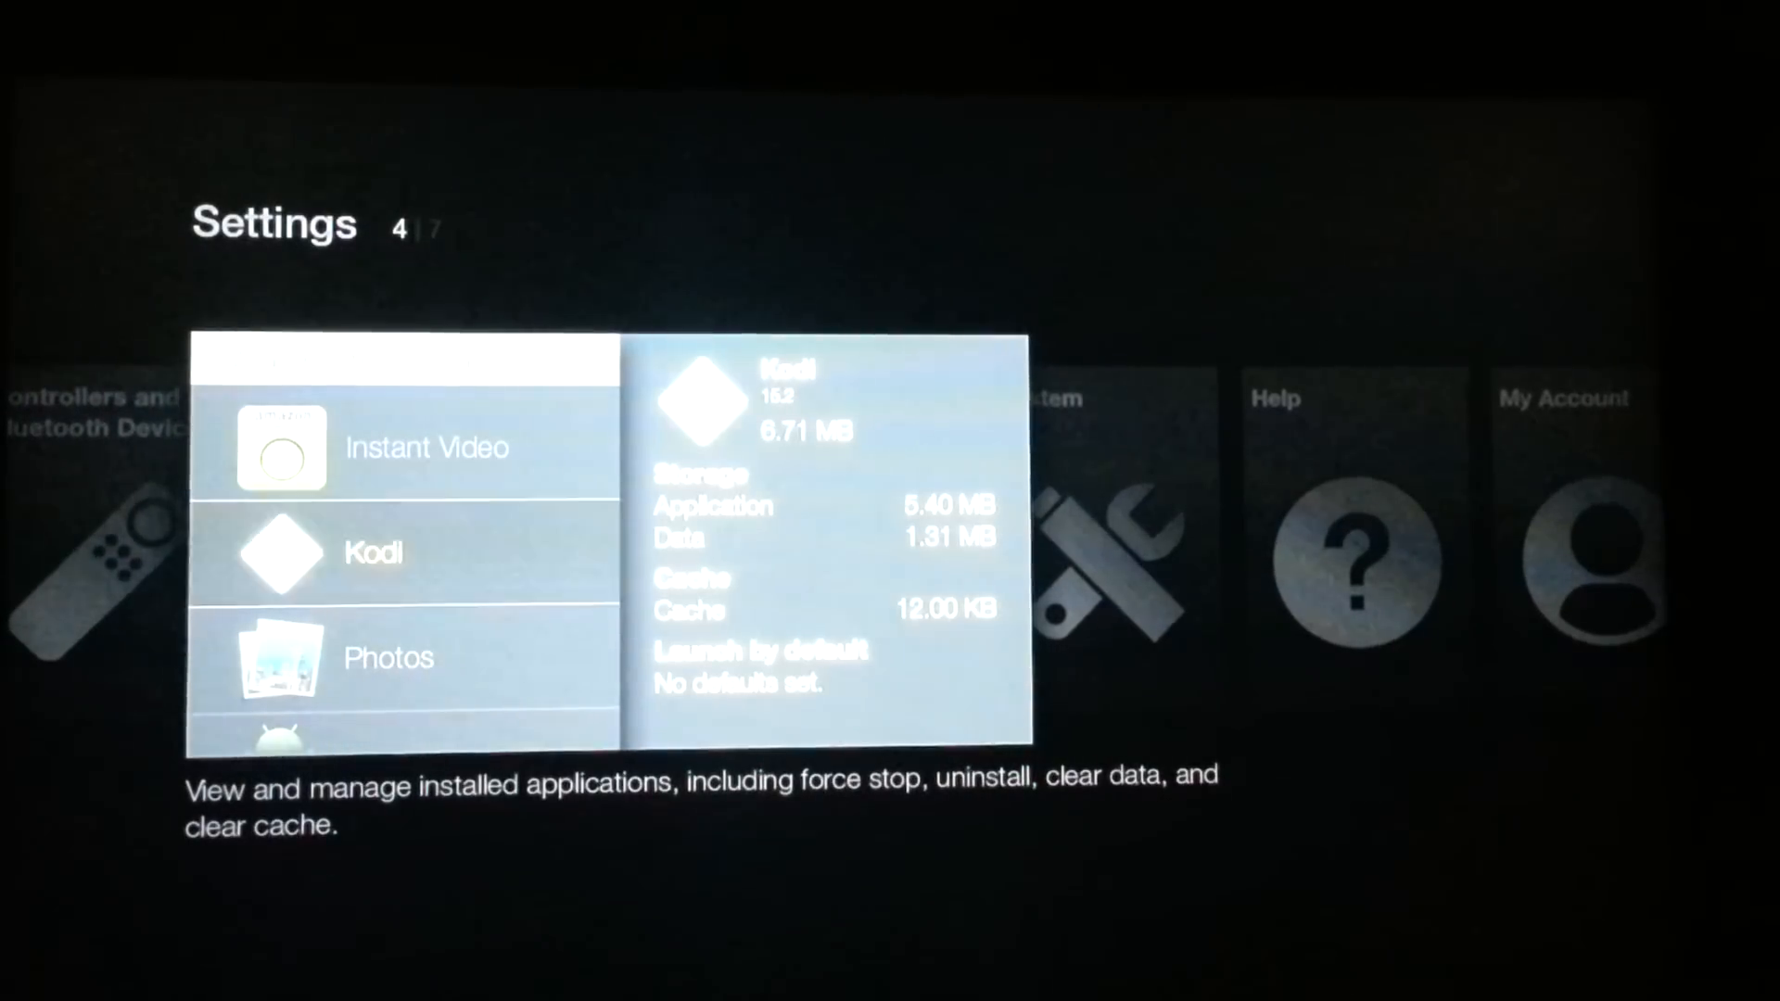